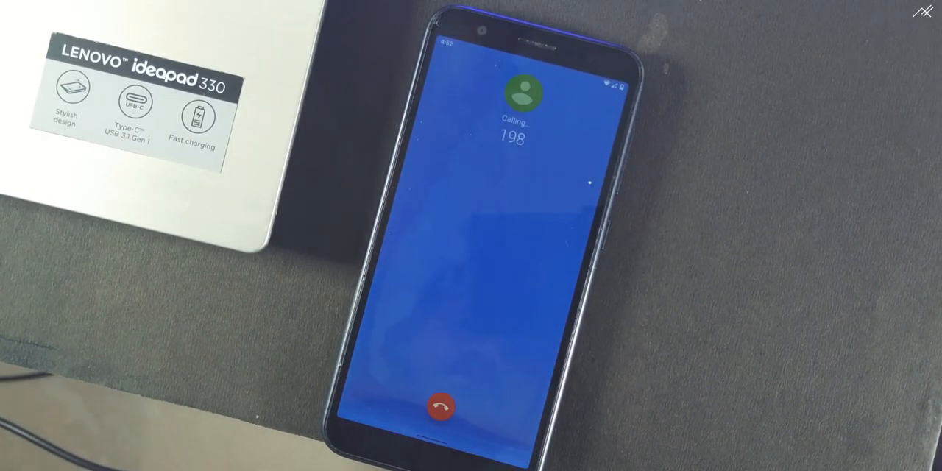
Step: Hang up the outgoing call to 198 with the red end-call button
left_click(439, 406)
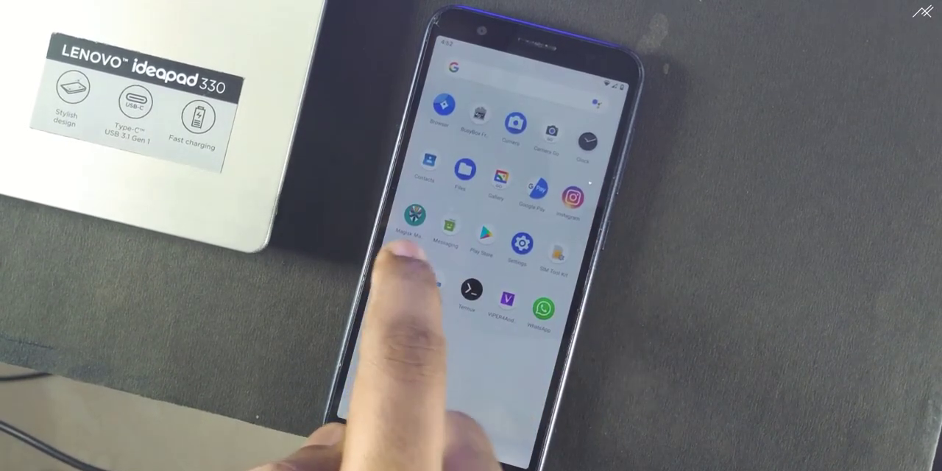
Step: Reboot the phone from the launcher into TWRP recovery 3.2.3-0
left_click(459, 172)
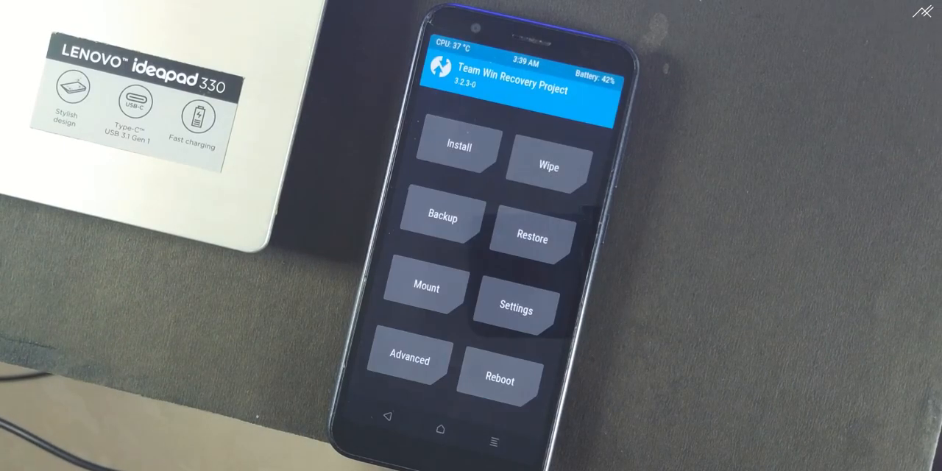
Step: Flash the Android Q GSI VoLTE patch zip from TWRP's Install screen
left_click(460, 145)
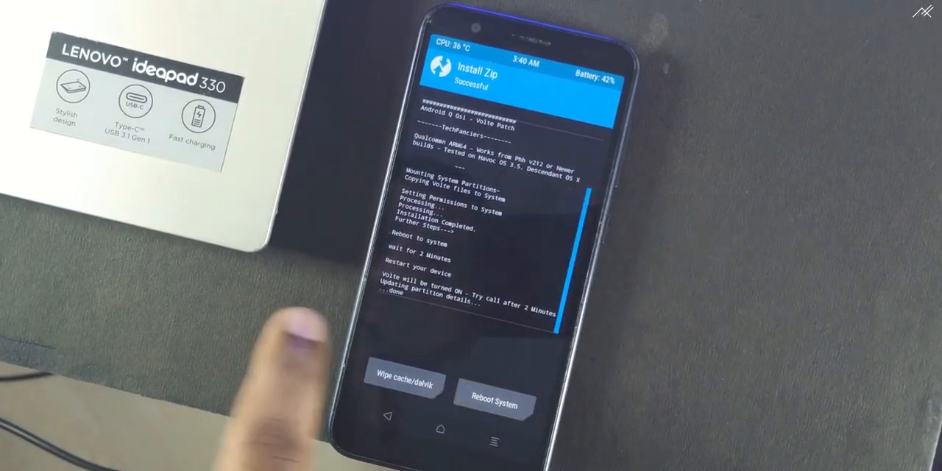
left_click(496, 390)
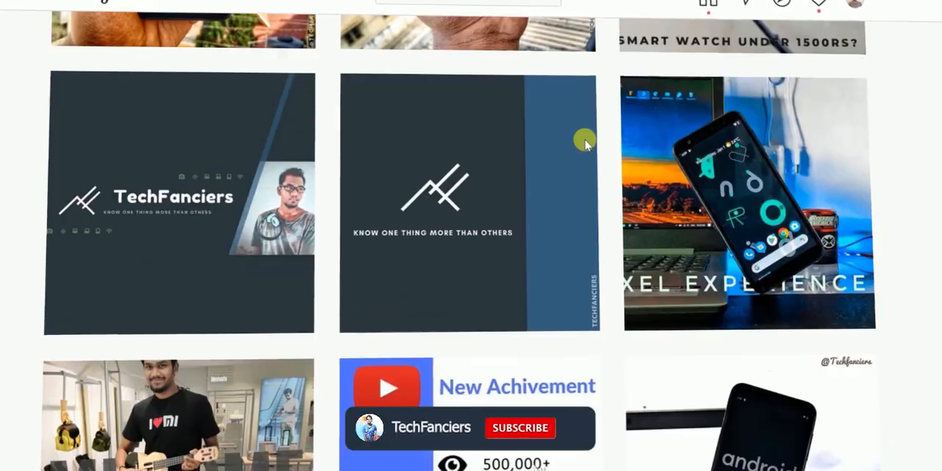
scroll("down", 3)
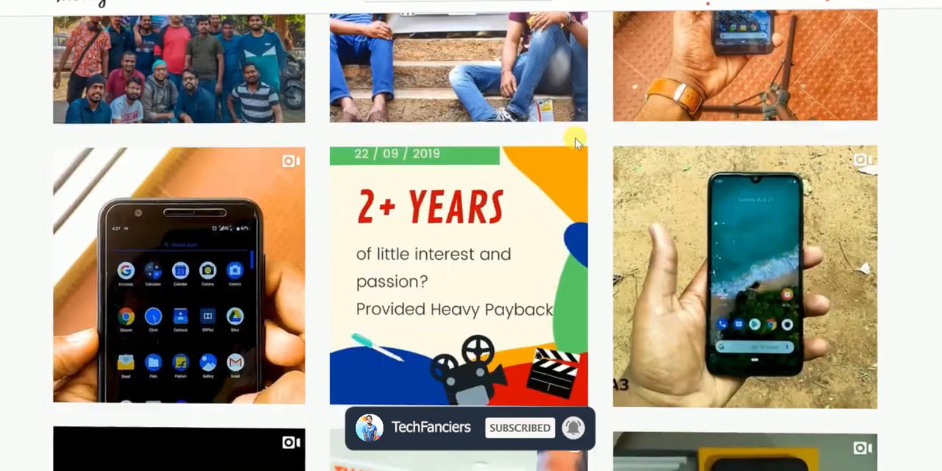